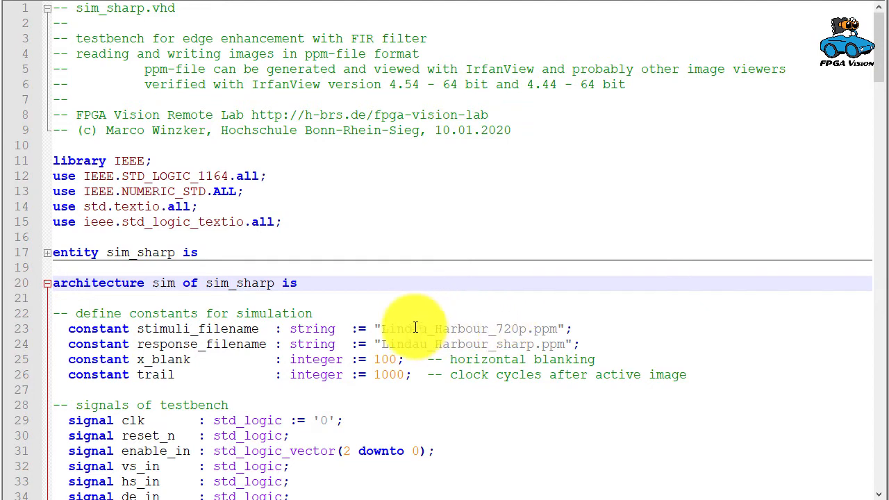
Step: Note the output image file name and scroll past constants and signals to the duv instantiation
click(409, 327)
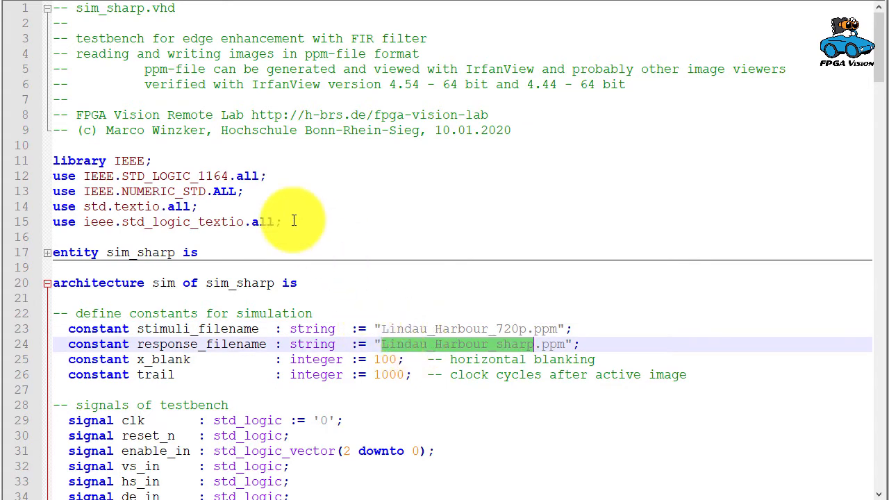
mouse_move(270, 186)
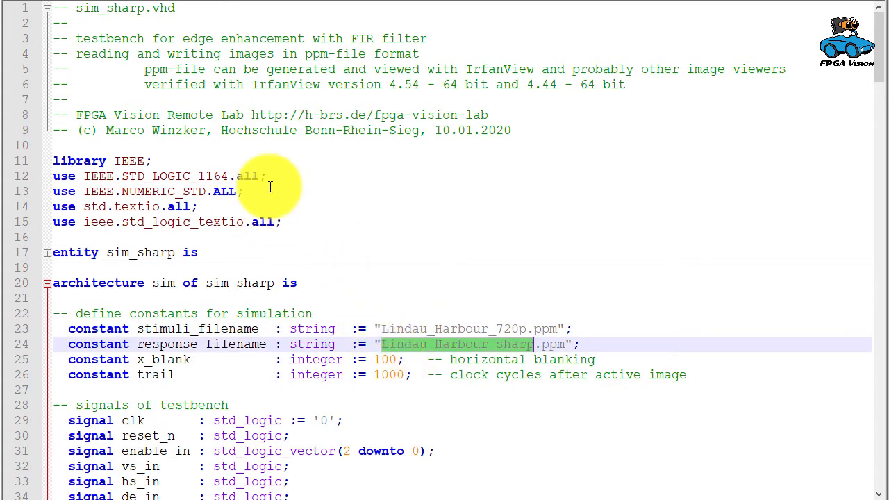
scroll(down, 3)
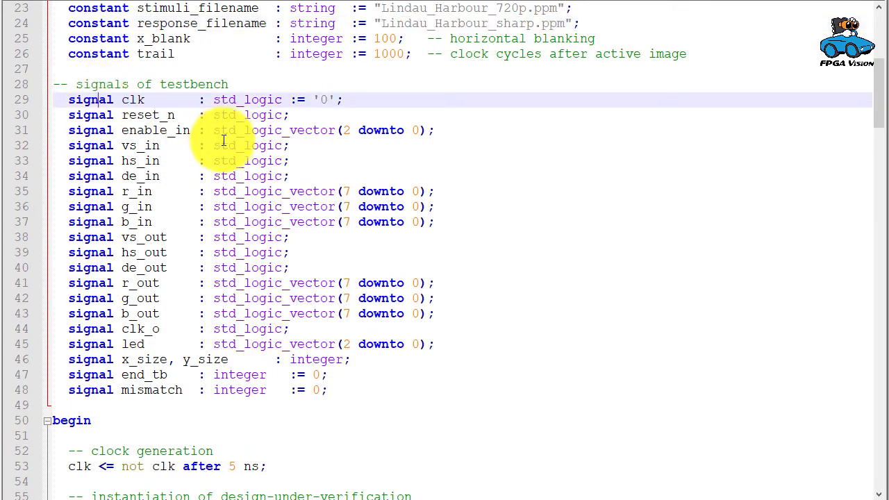
scroll(down, 3)
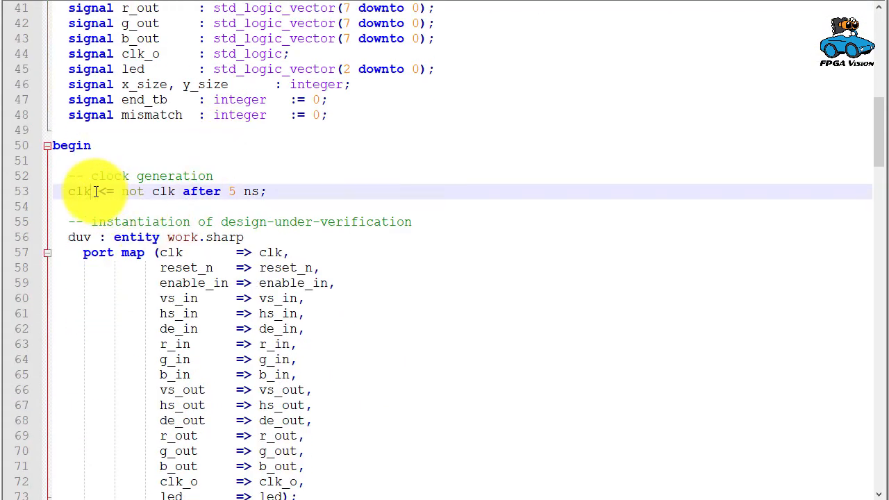
scroll(down, 3)
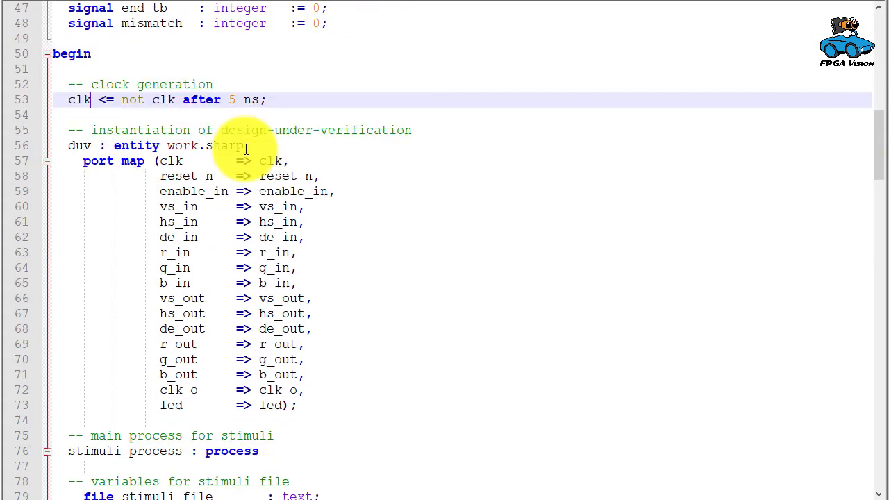
scroll(down, 3)
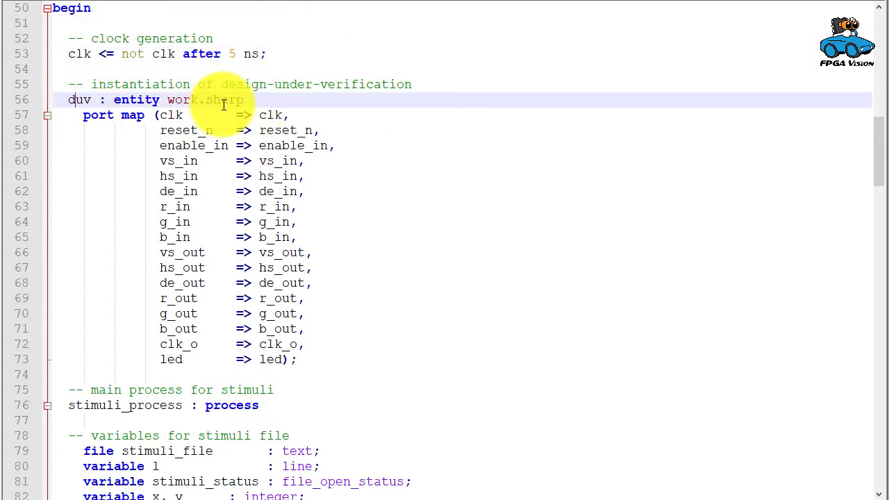
Step: Mark the instantiated sharp design name and its input signal connections in the port map
double_click(225, 100)
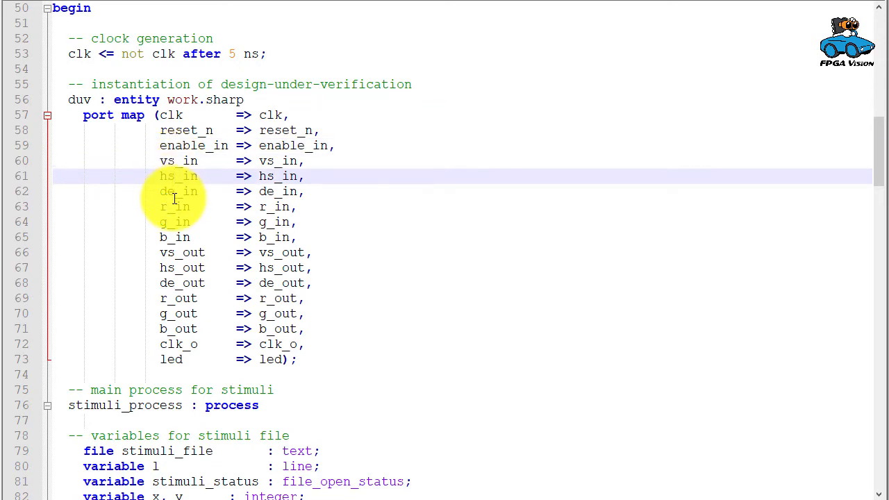
click(180, 192)
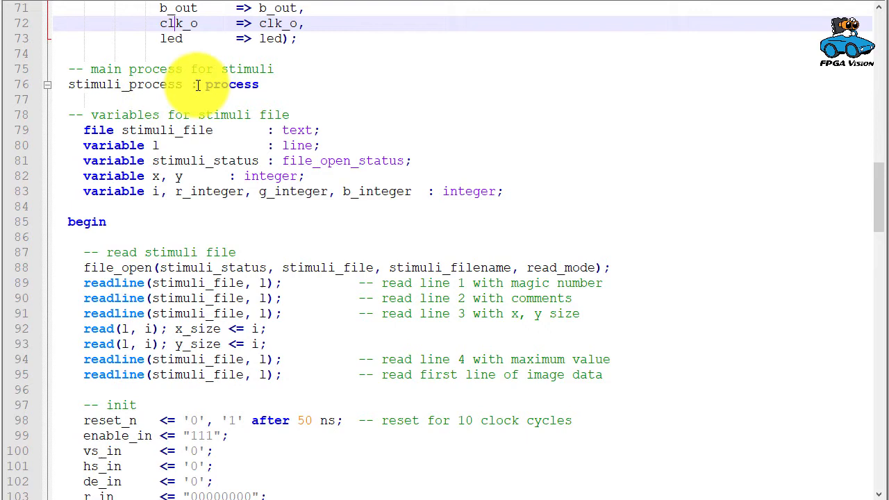
mouse_move(160, 136)
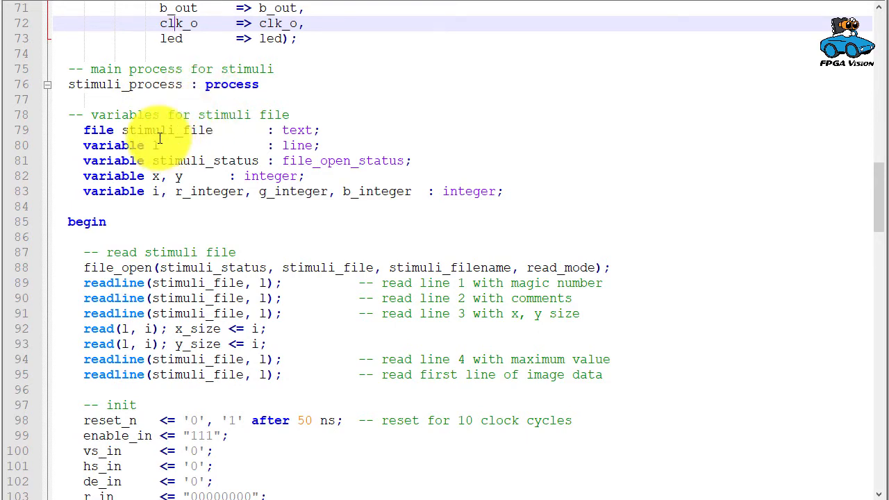
Step: Highlight every use of stimuli_file across the file_open and readline calls in stimuli_process
double_click(167, 130)
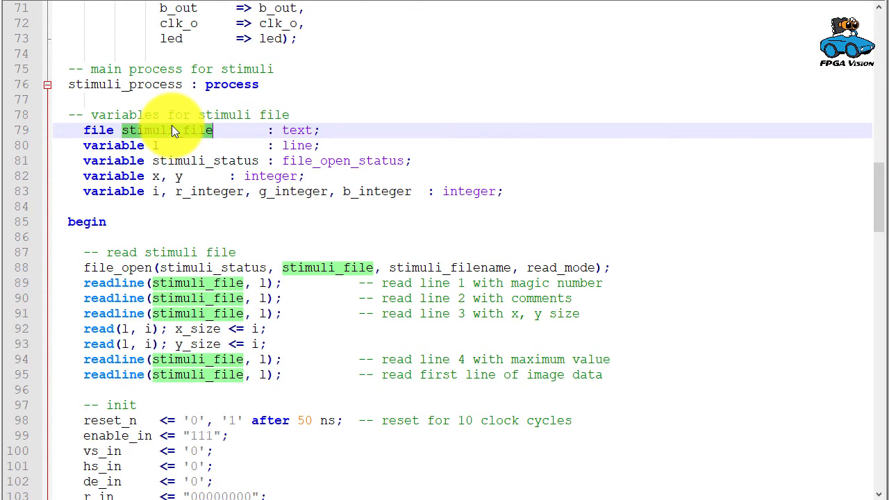
scroll(down, 3)
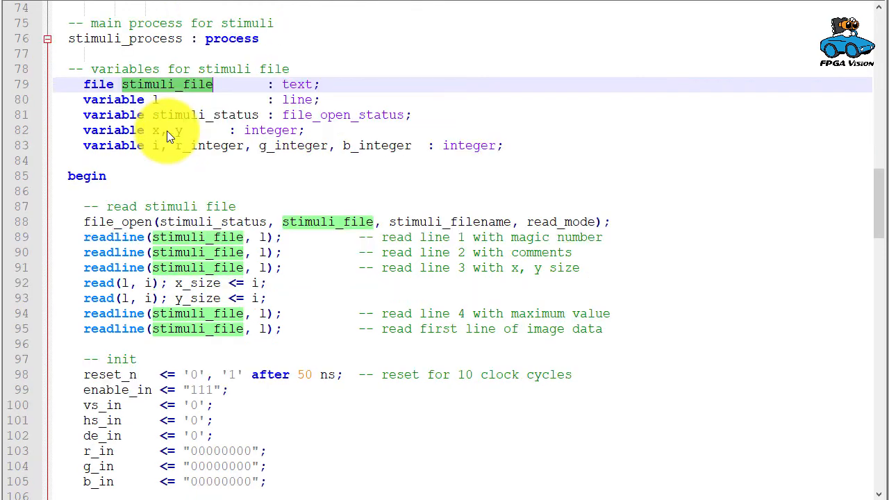
scroll(down, 3)
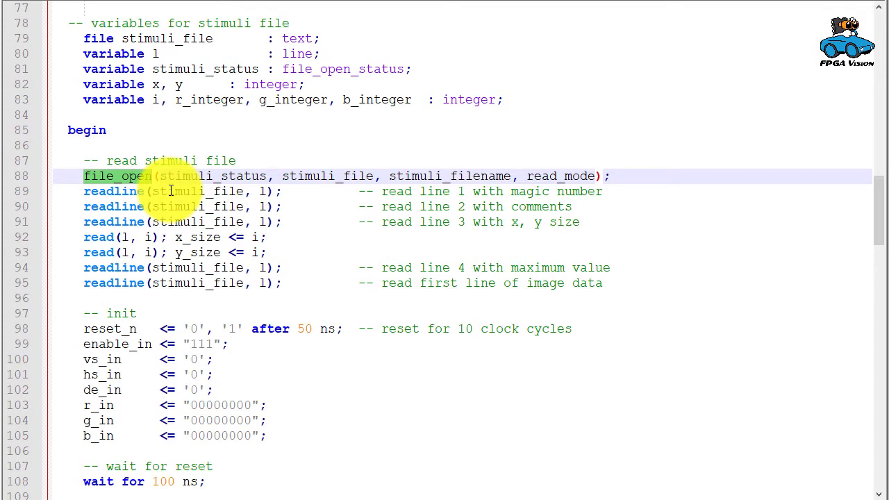
double_click(197, 192)
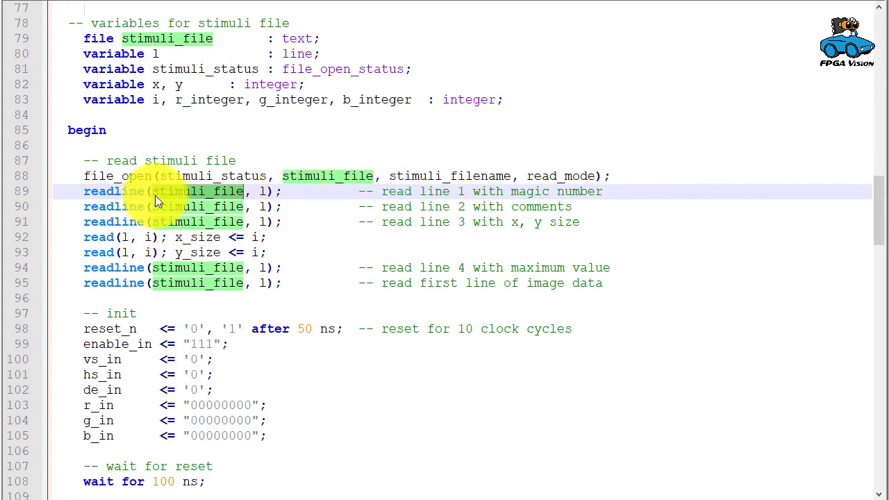
scroll(down, 3)
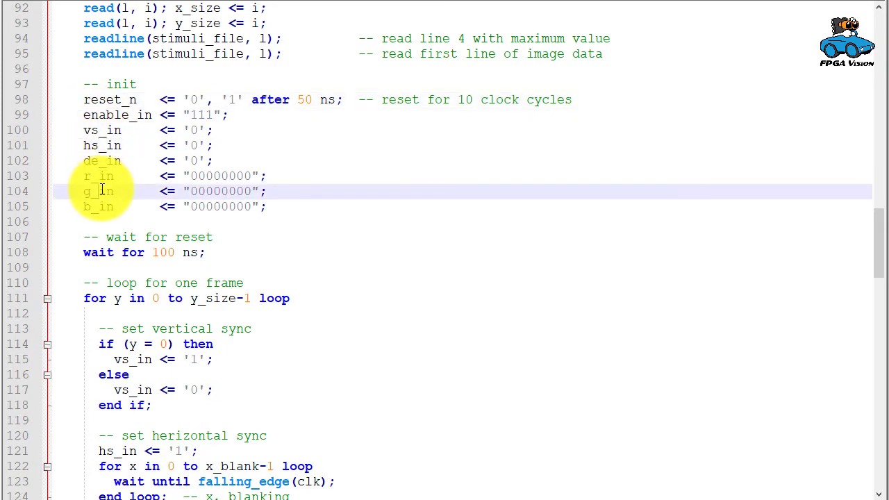
Step: Scroll past the init block and reset wait and mark the start of the 'for y' frame loop
scroll(down, 3)
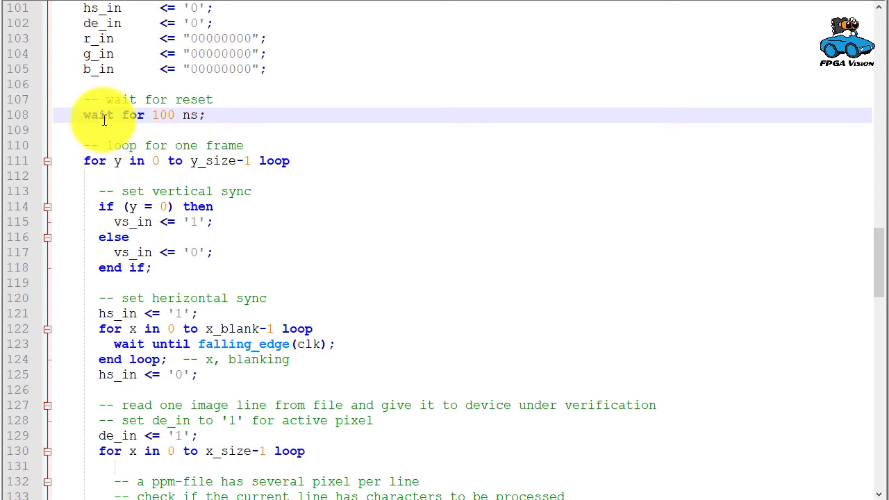
scroll(down, 3)
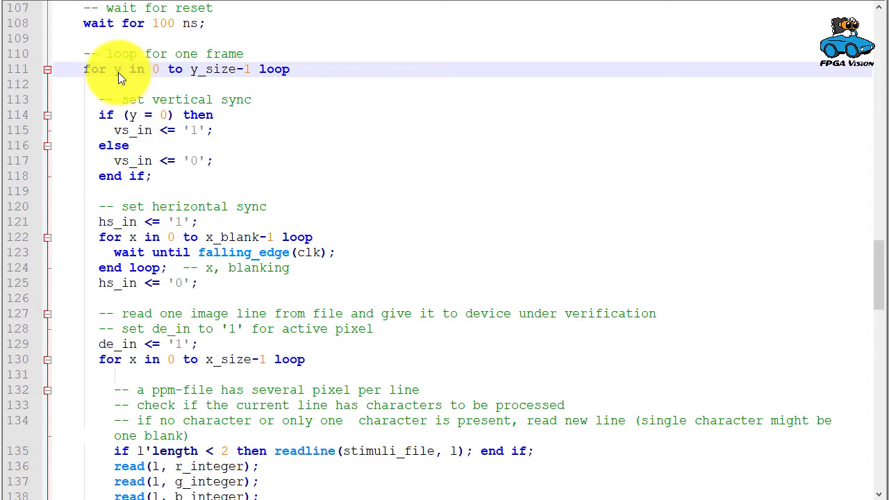
click(120, 69)
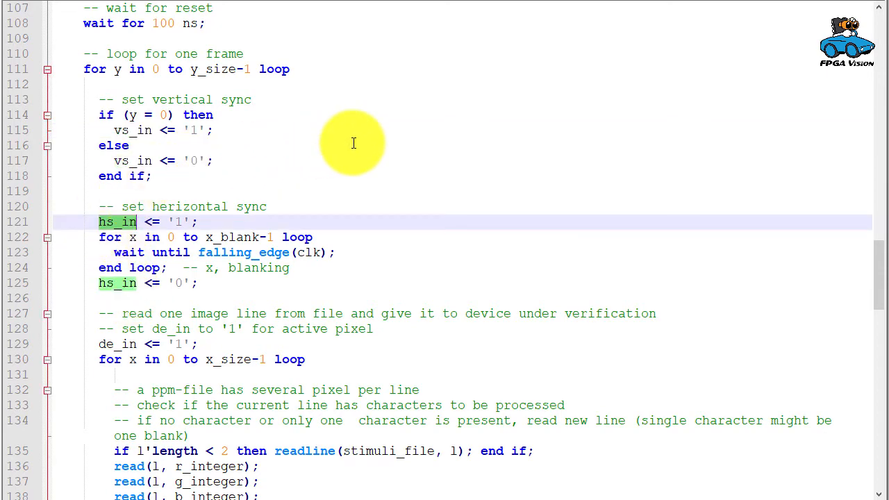
Step: Mark the start of the 'for x' pixel loop and scroll to the end of the y loop
scroll(down, 3)
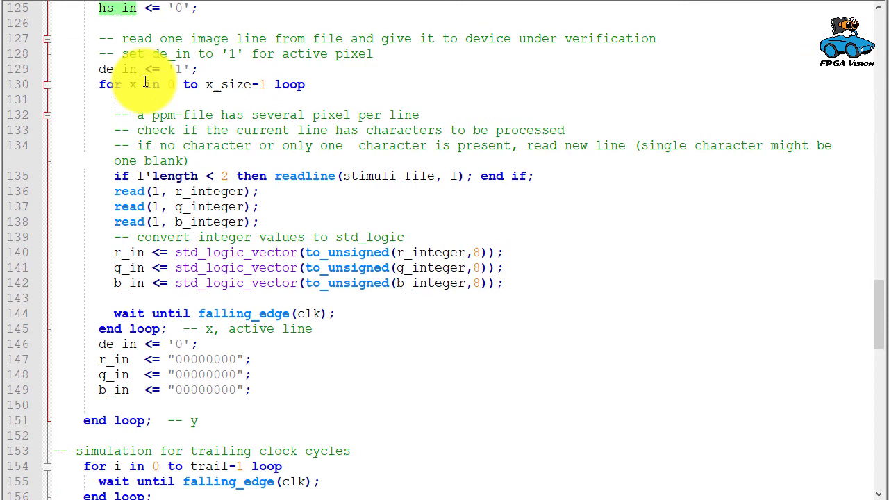
click(161, 85)
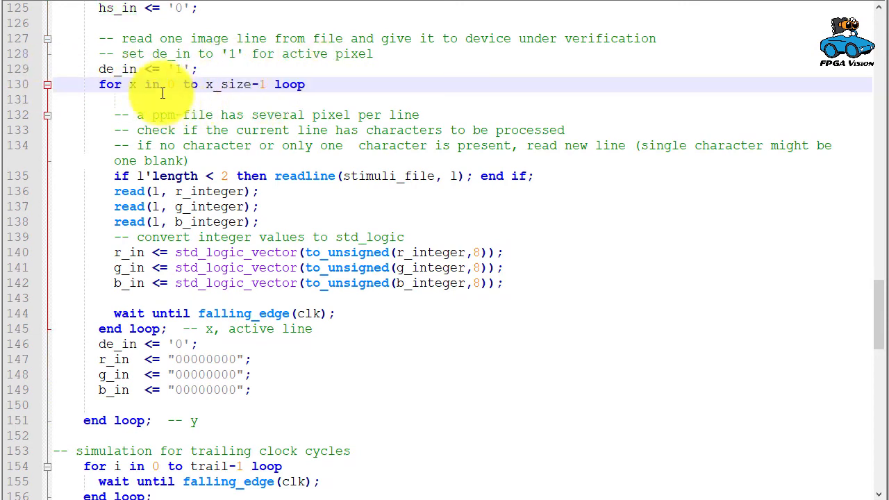
mouse_move(261, 117)
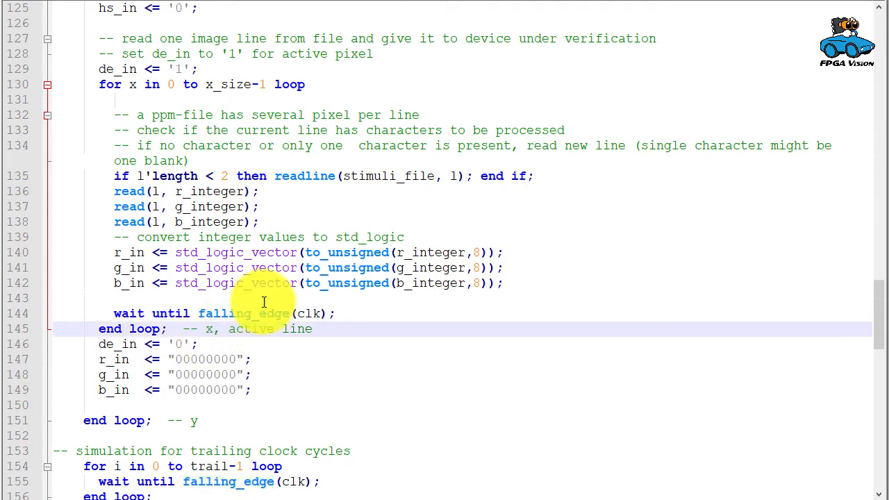
scroll(down, 3)
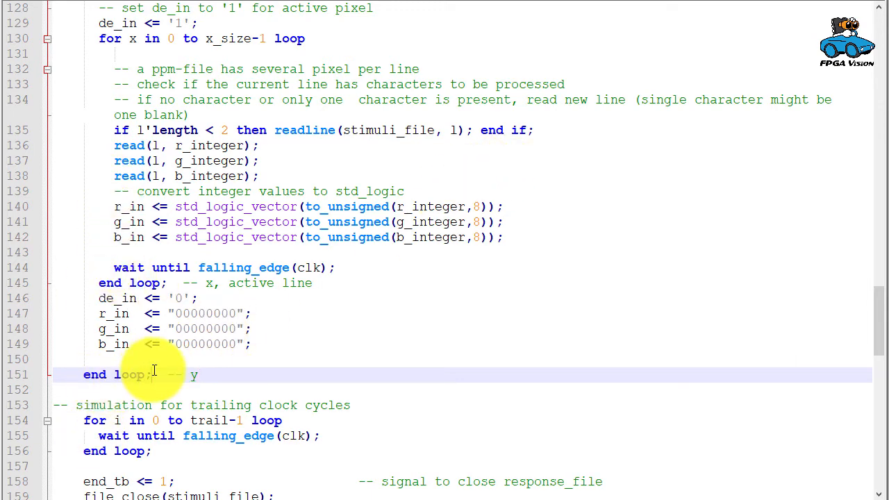
Step: Note the trail constant and stimuli_file close, and set the wait after closing to 20 ns
scroll(down, 3)
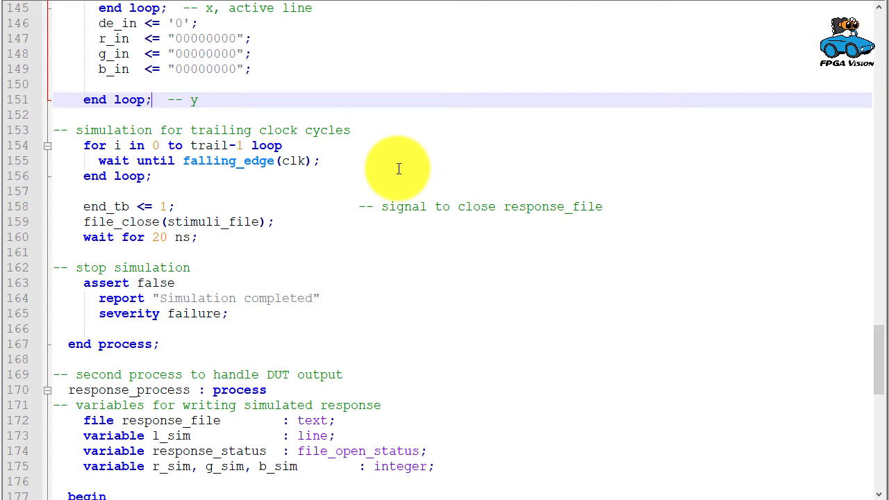
mouse_move(220, 146)
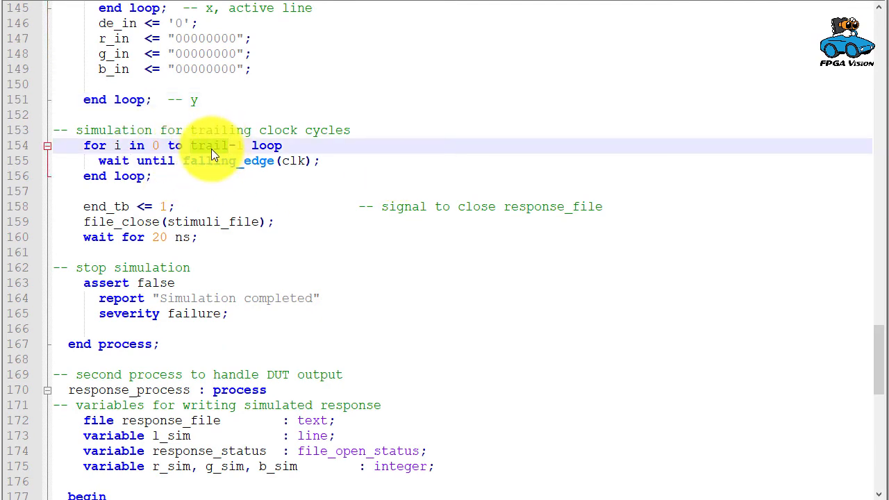
double_click(214, 146)
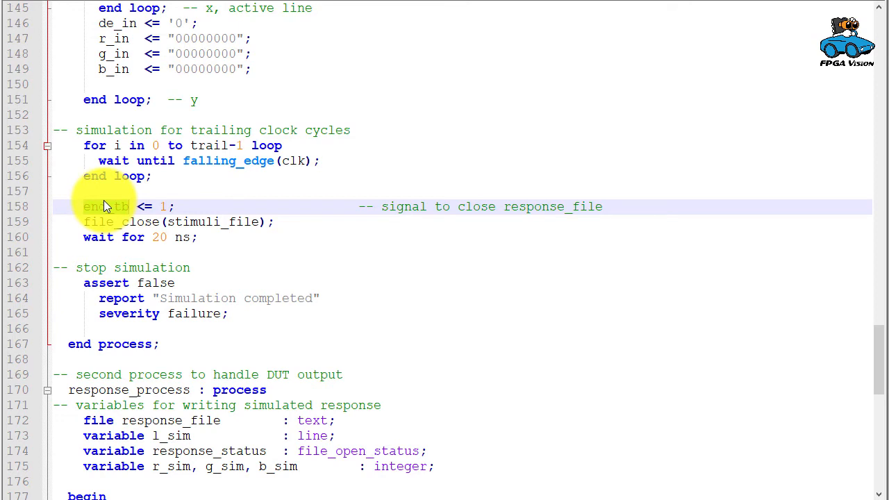
double_click(217, 222)
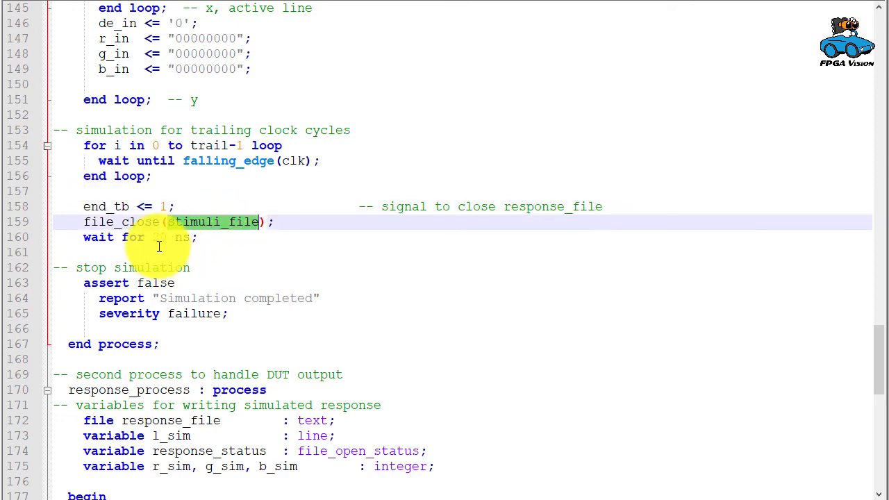
click(156, 236)
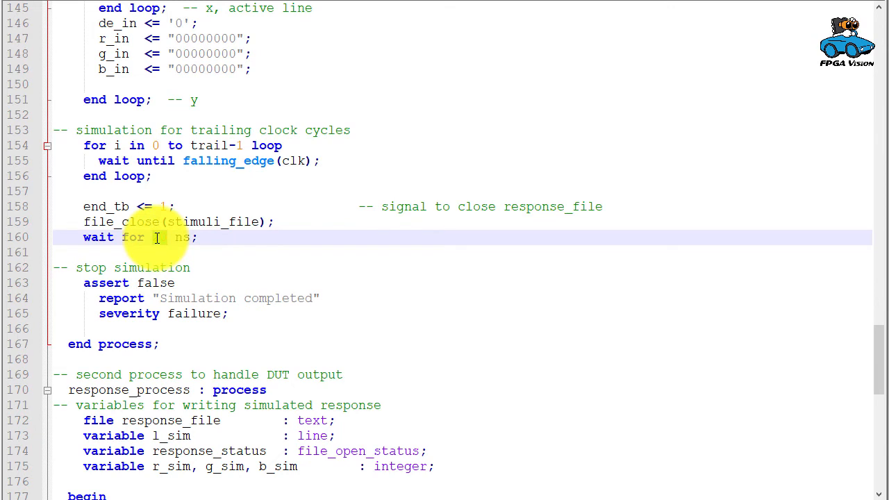
text(20)
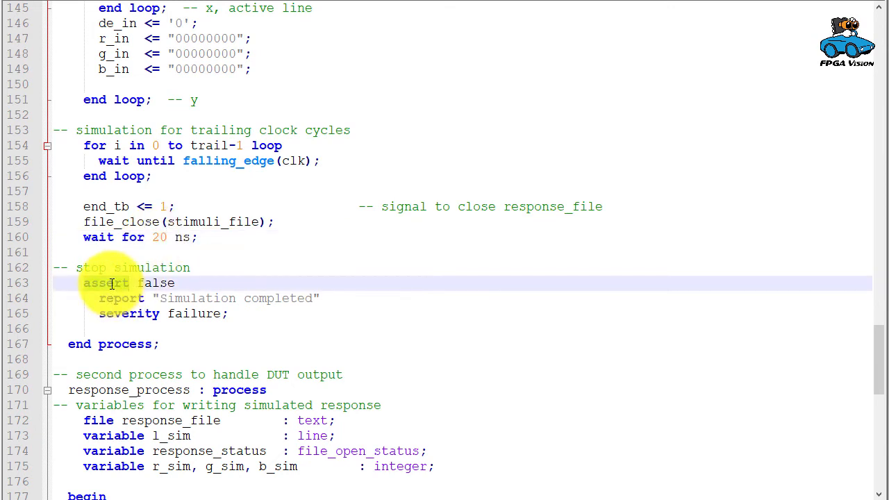
mouse_move(114, 286)
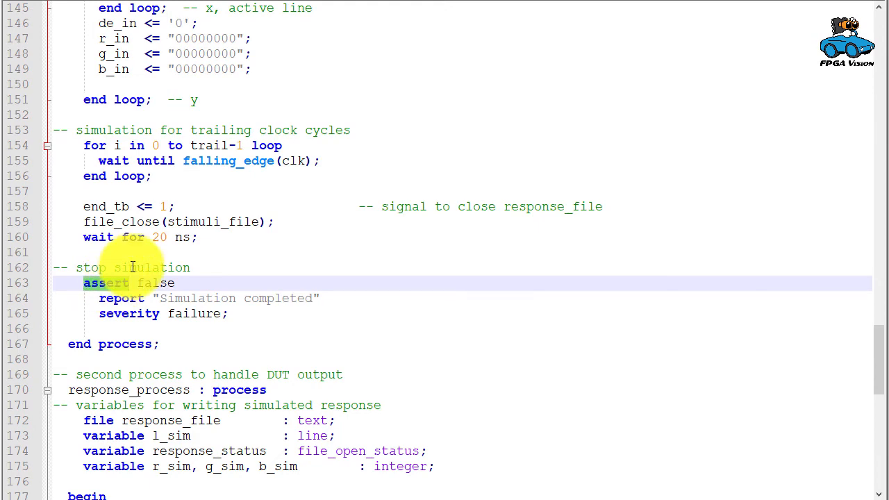
scroll(down, 3)
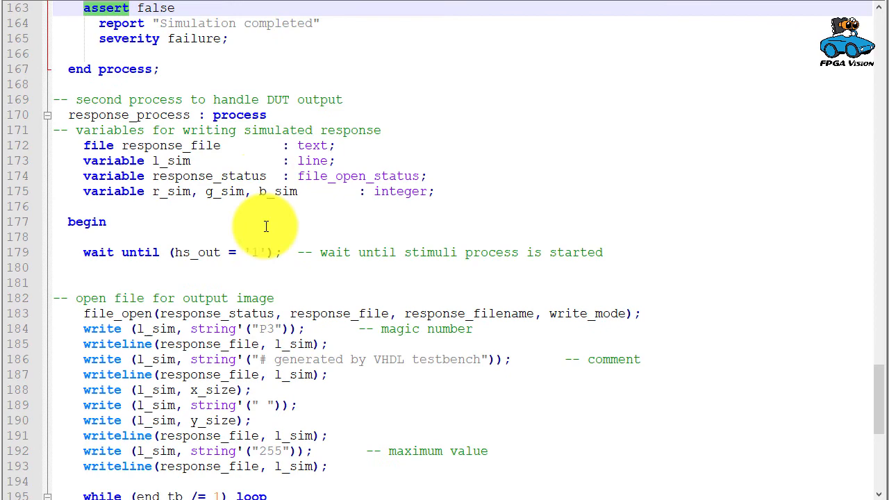
scroll(down, 3)
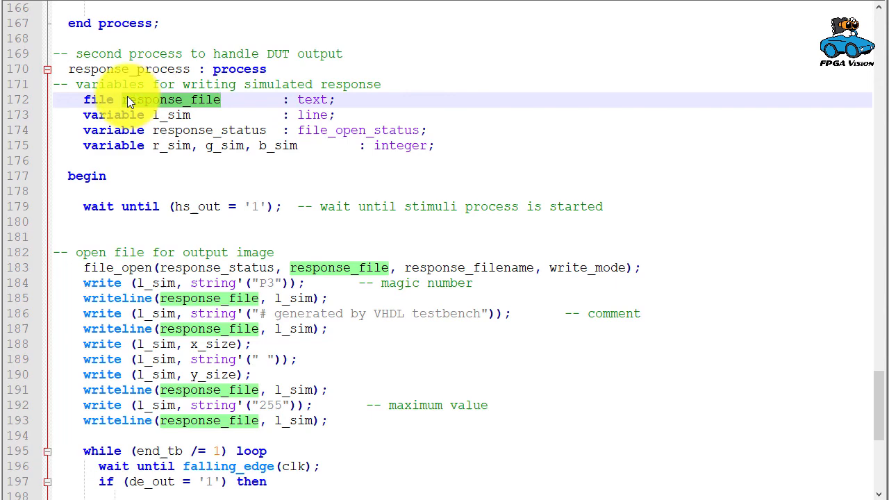
scroll(down, 3)
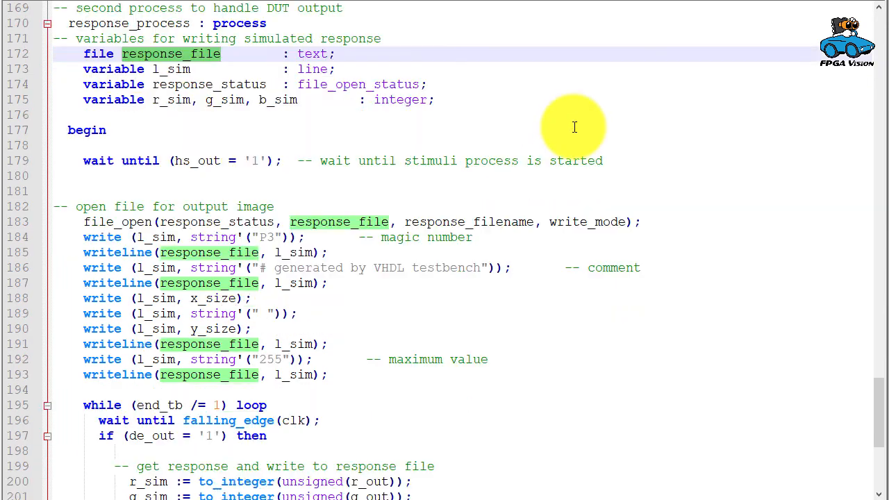
scroll(down, 3)
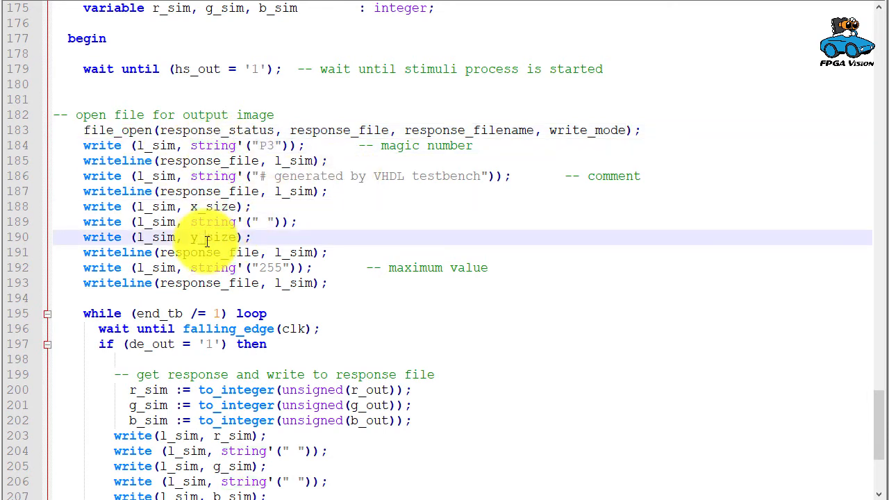
scroll(down, 3)
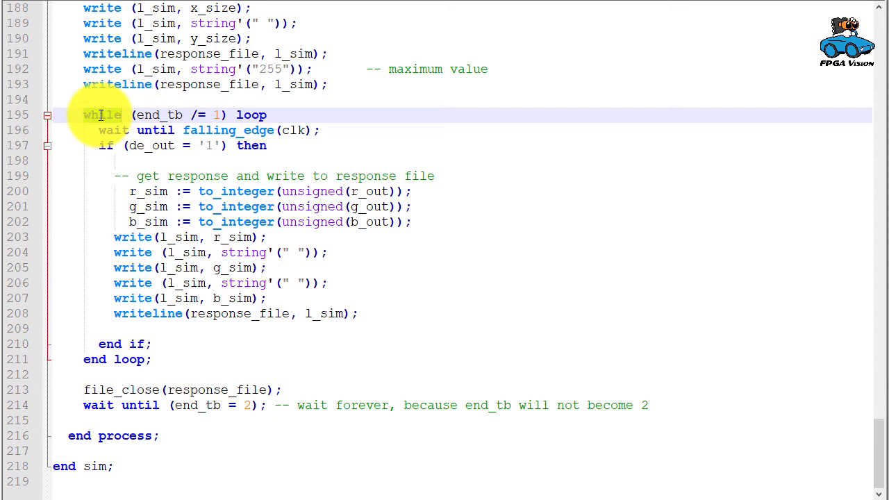
double_click(103, 114)
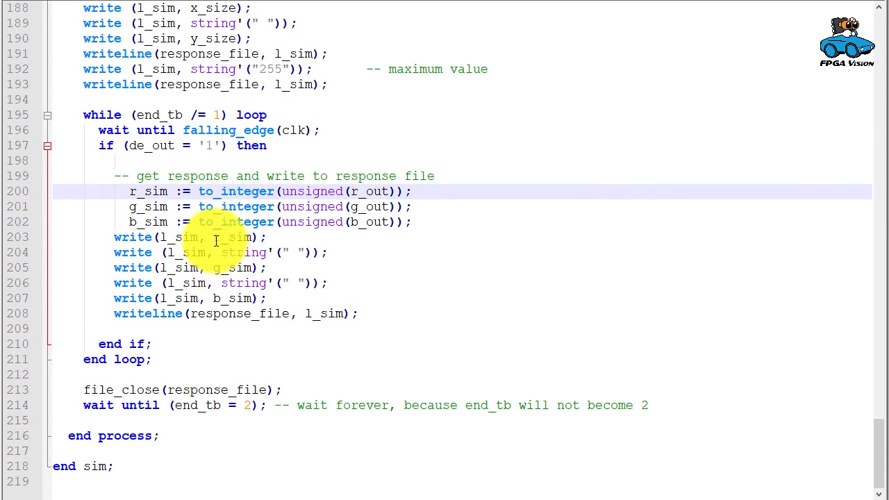
double_click(215, 314)
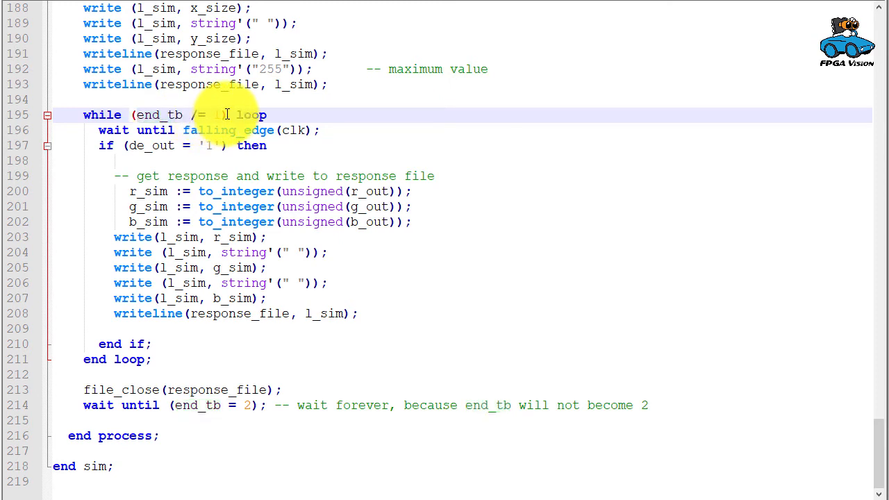
double_click(215, 388)
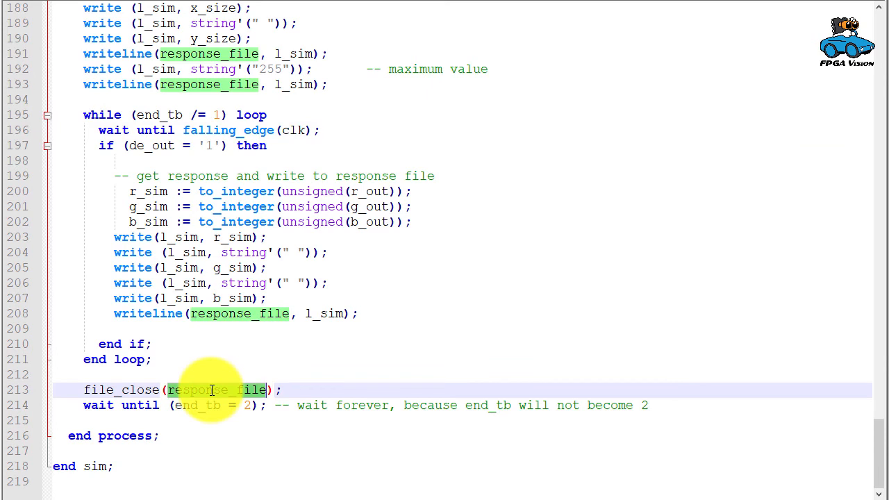
click(197, 405)
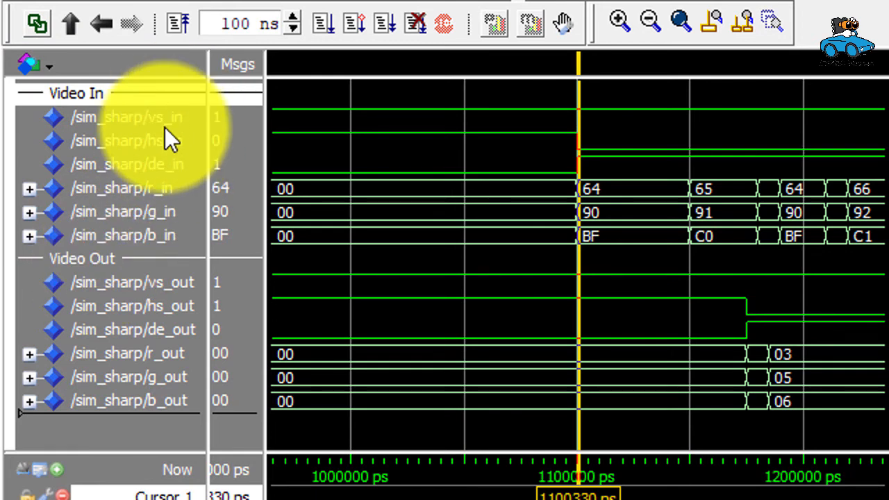
mouse_move(178, 243)
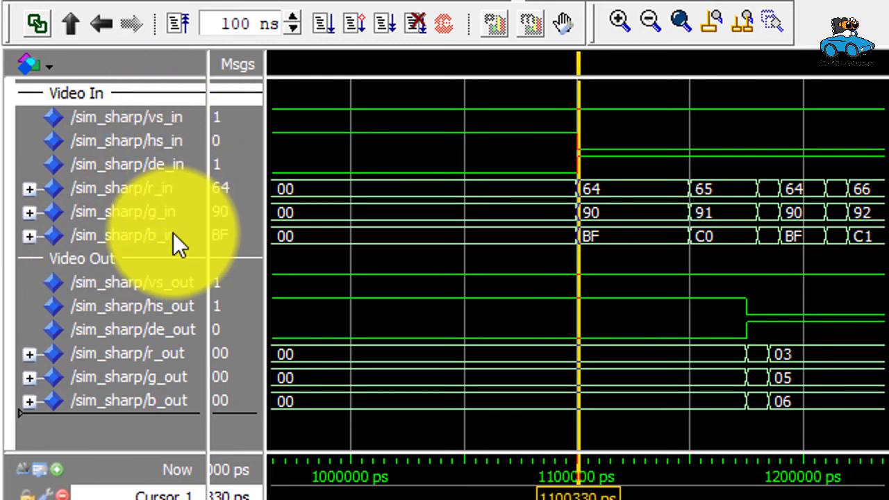
mouse_move(562, 188)
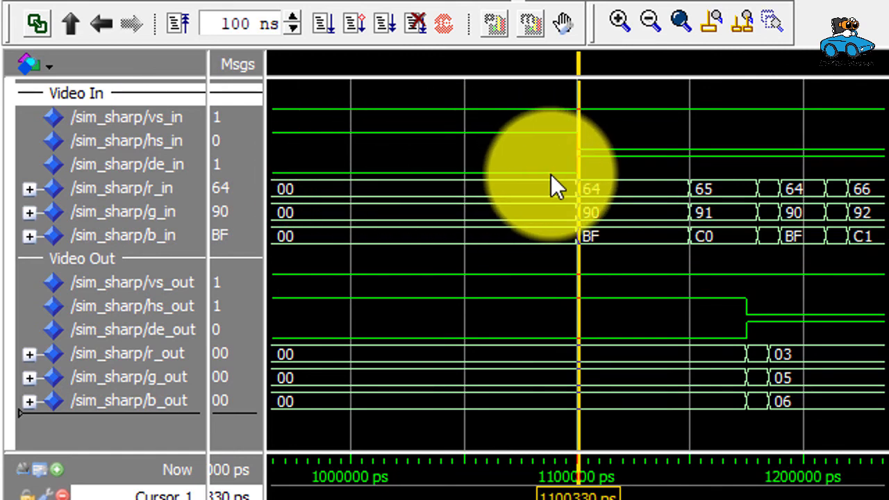
mouse_move(736, 201)
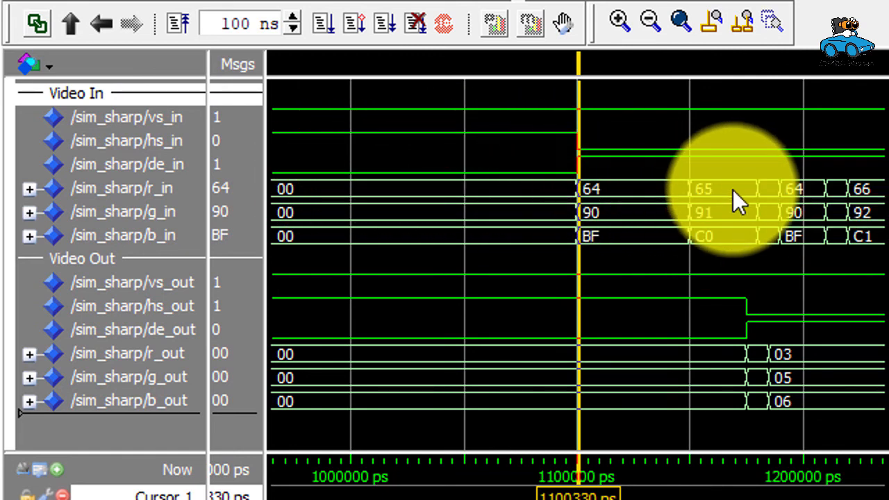
mouse_move(720, 280)
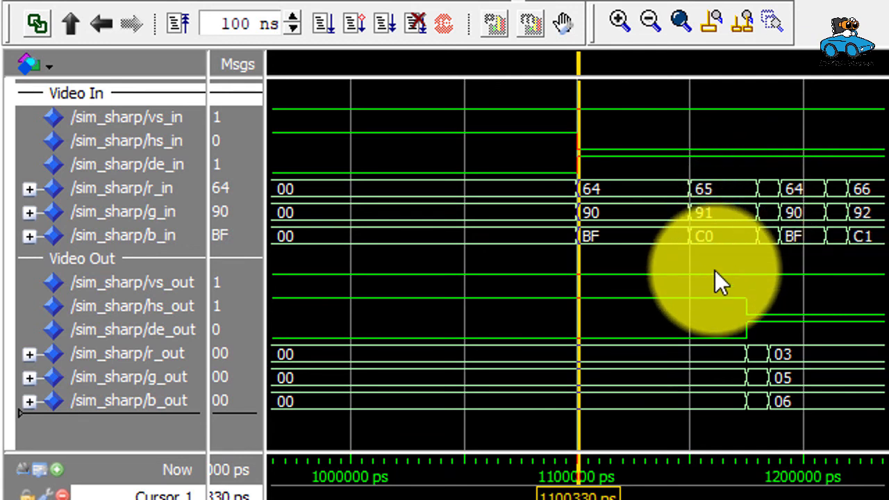
mouse_move(743, 344)
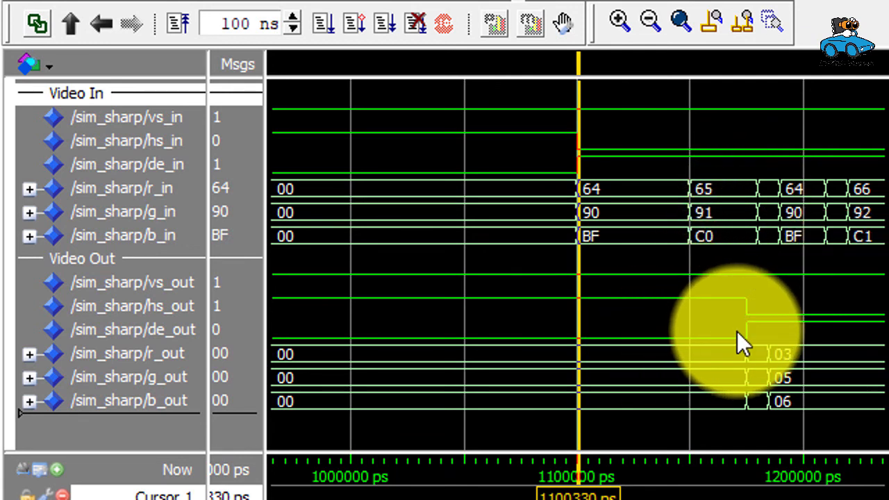
mouse_move(747, 341)
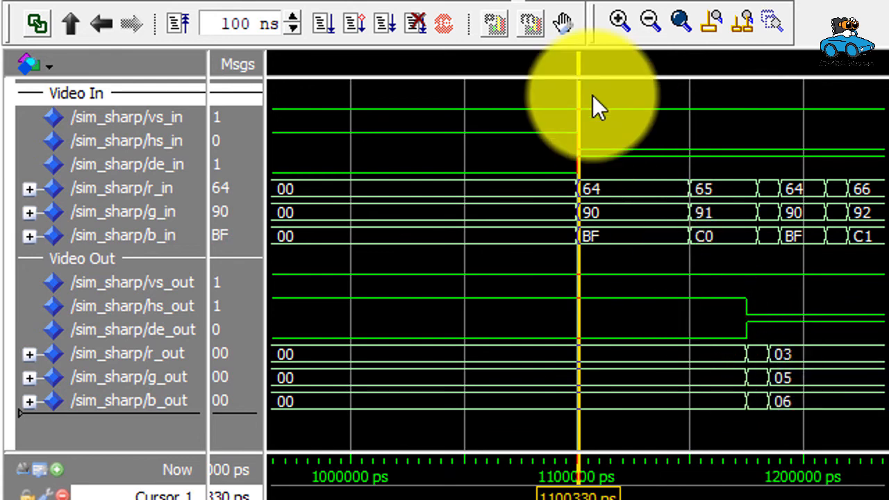
Step: Zoom the waveform out to hundreds of milliseconds, showing sync pulses across several frames
click(649, 21)
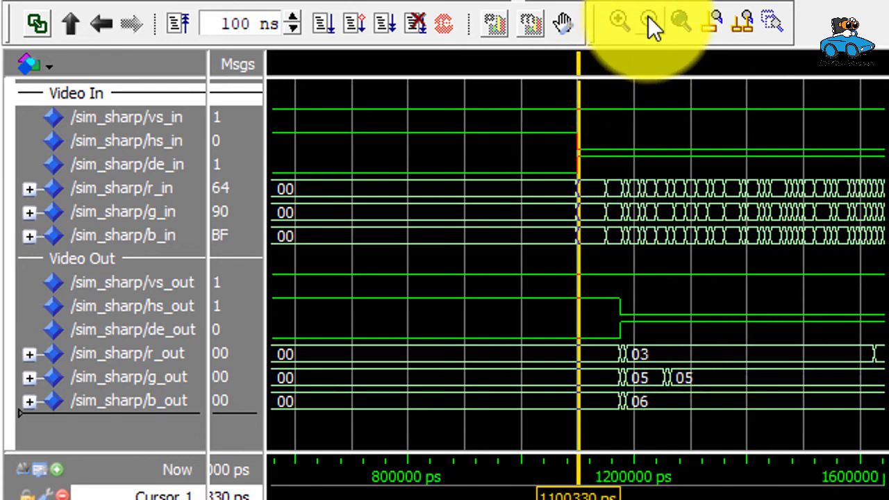
click(647, 22)
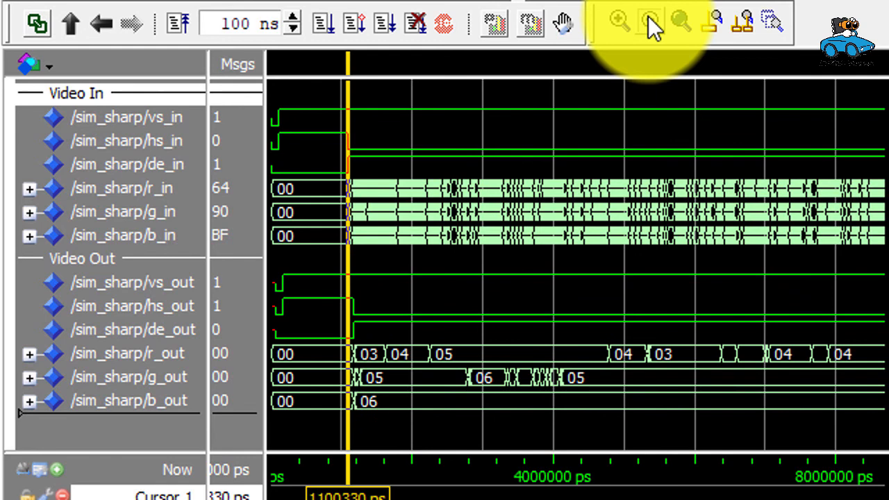
click(650, 22)
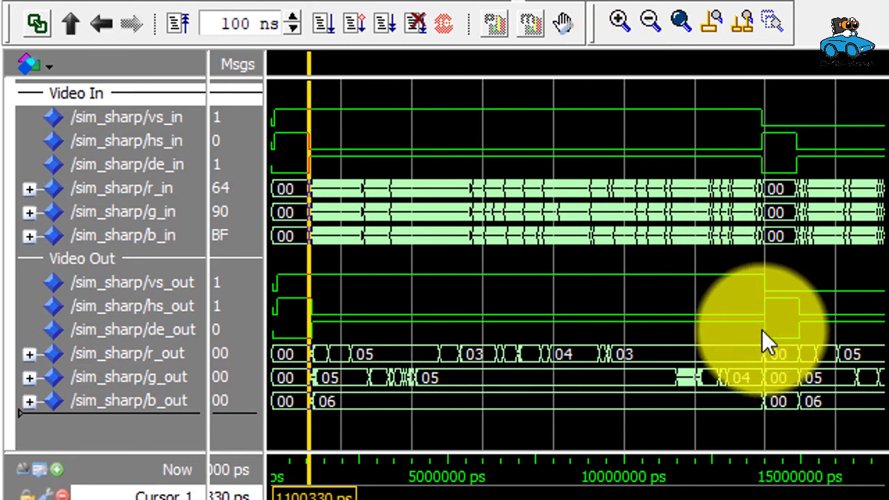
mouse_move(766, 319)
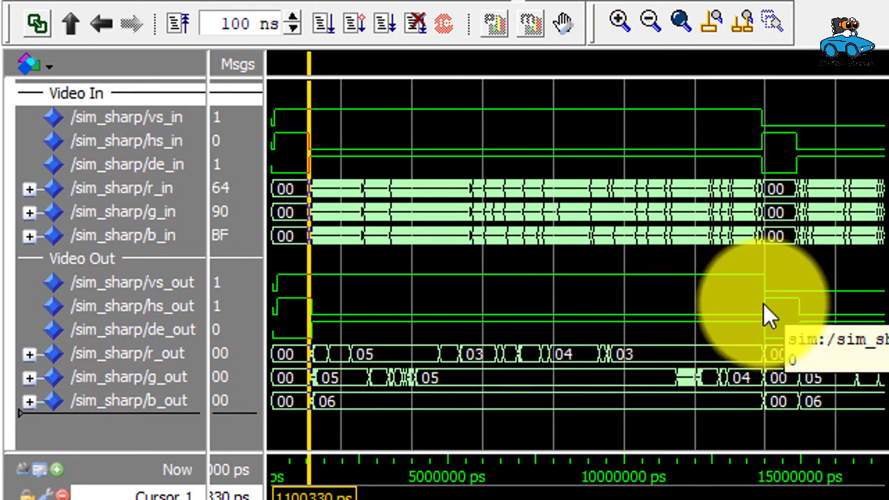
mouse_move(517, 313)
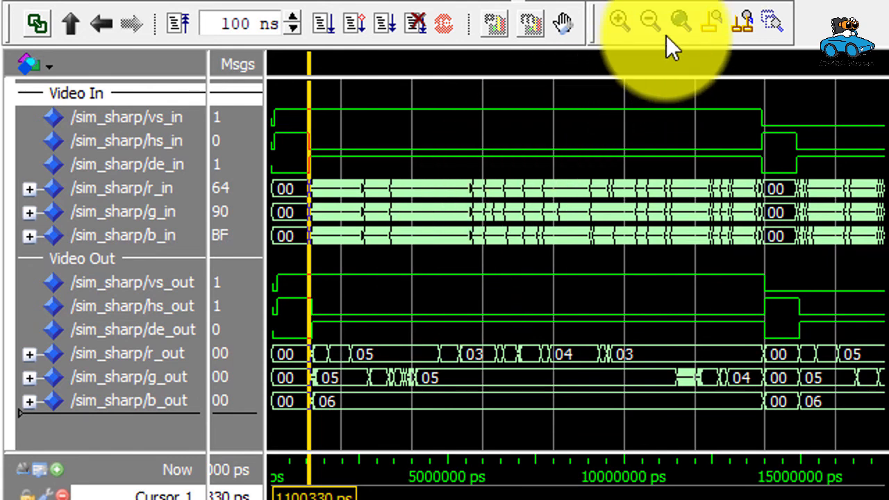
click(650, 21)
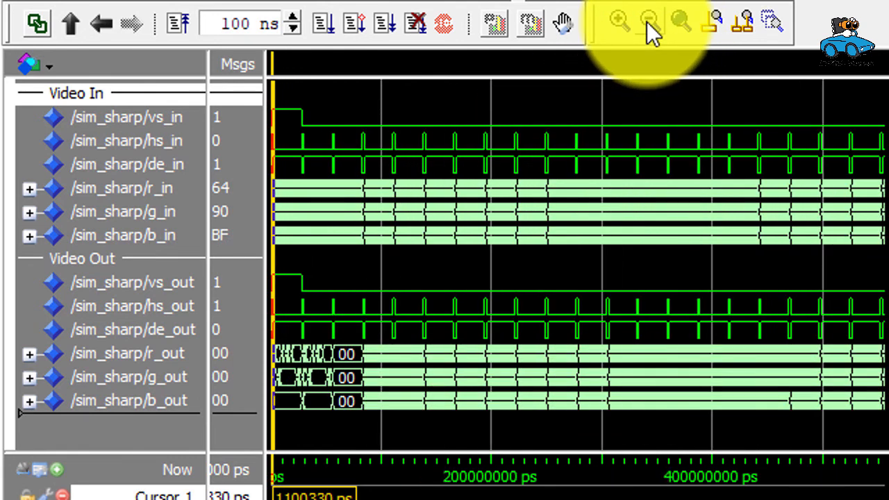